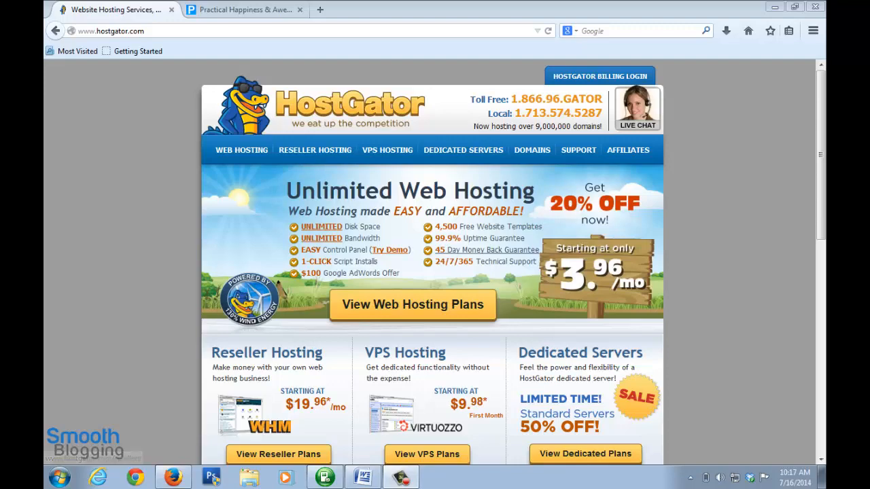
Step: Switch to the browser tab showing The Positivity Blog article as an example site
click(245, 11)
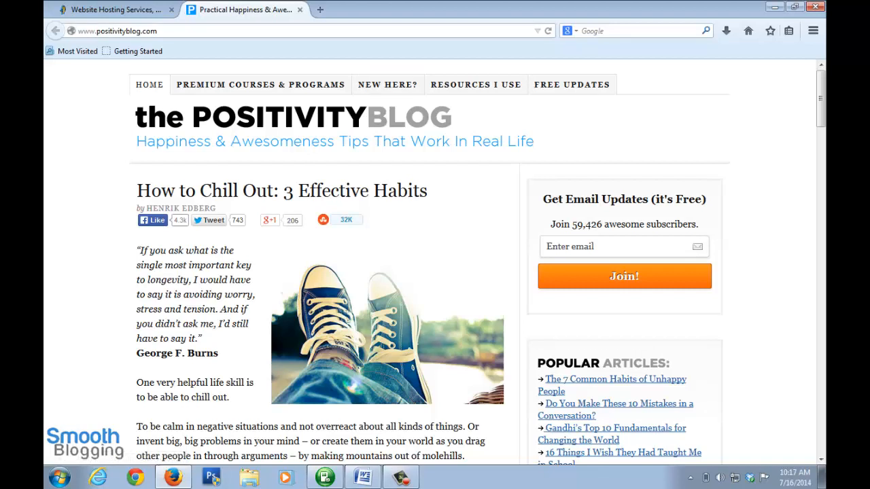
Step: Return to the HostGator homepage tab with its web hosting offers
click(116, 31)
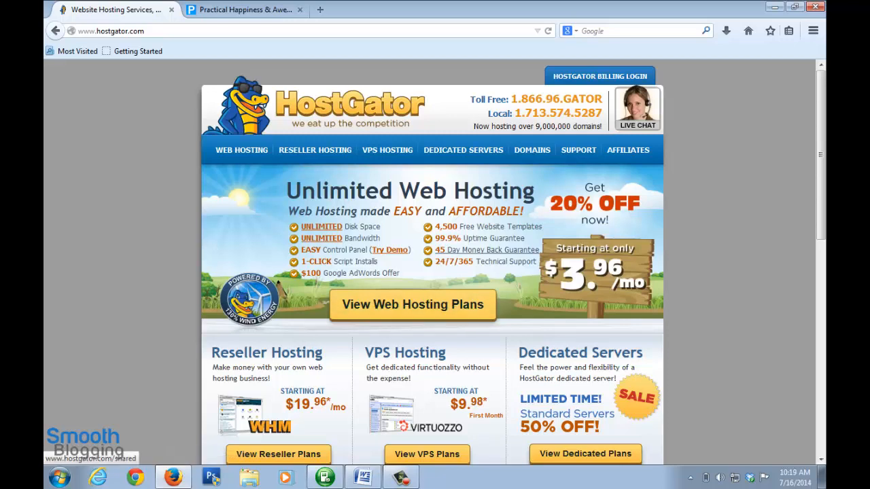
Step: Go to the shared web hosting plans and start an order for the Baby plan
click(413, 305)
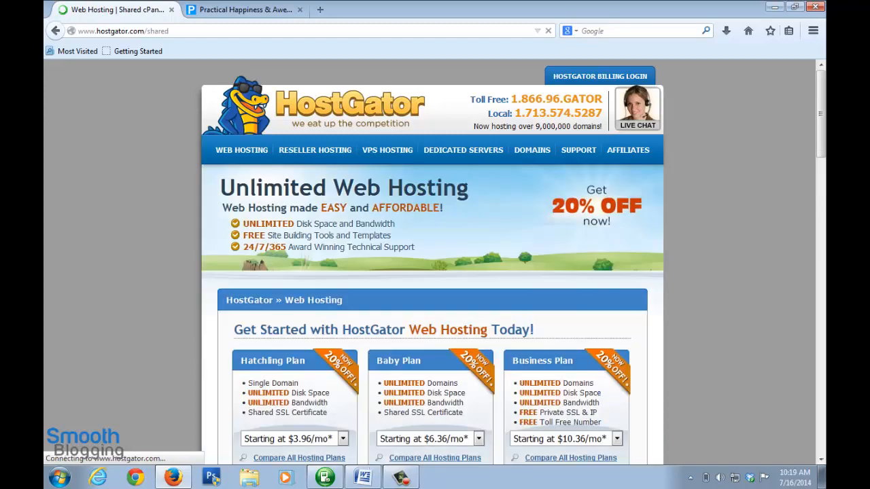
scroll(down, 3)
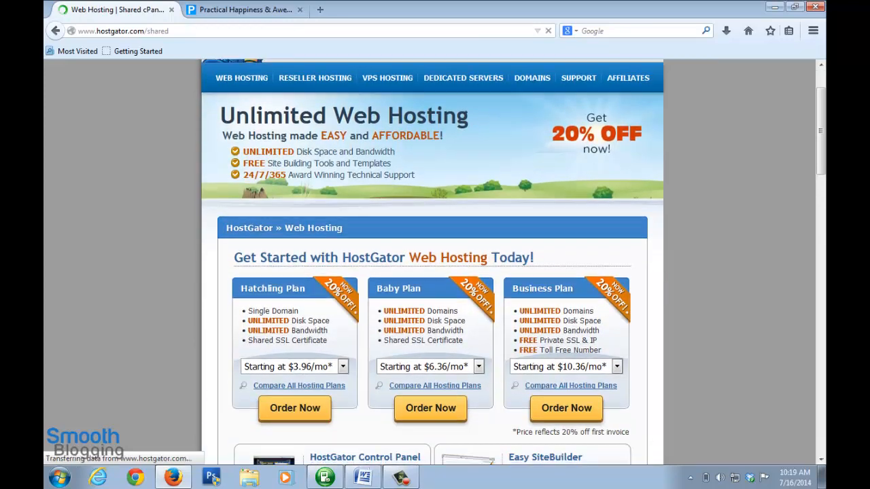
scroll(down, 3)
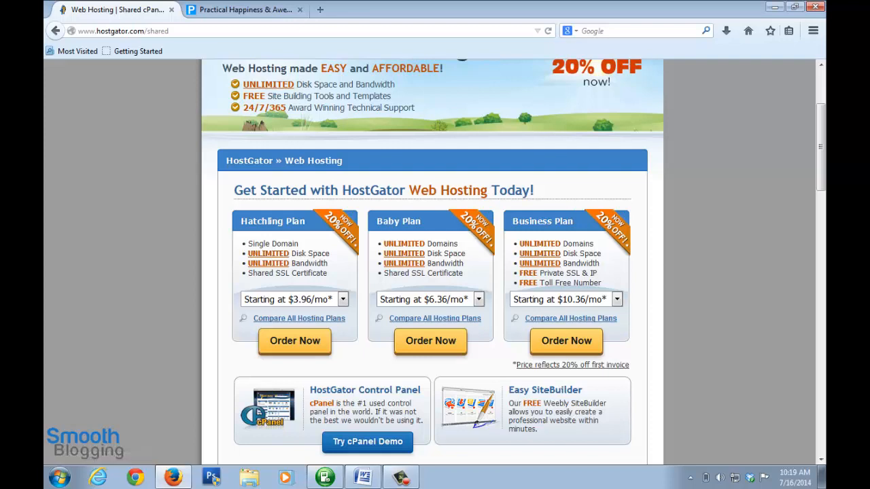
scroll(down, 3)
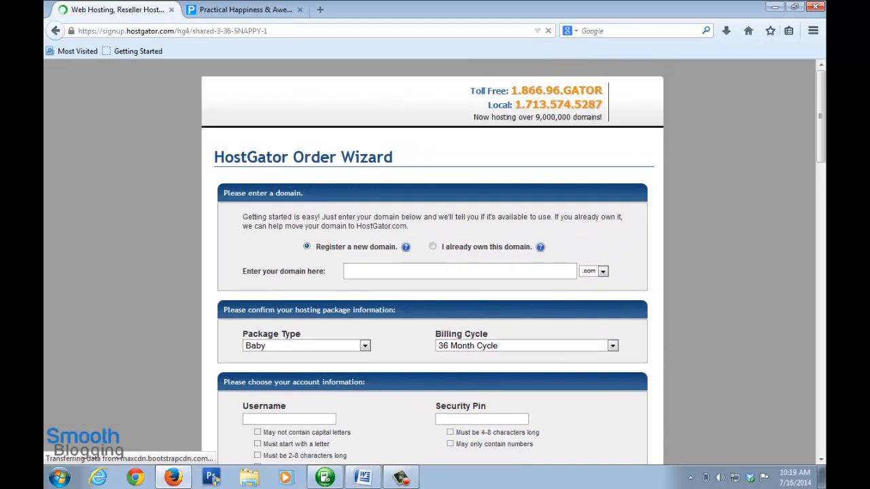
Step: Enter abcedfgh.com as the new domain to register and let the availability check add it to the cart
scroll(down, 3)
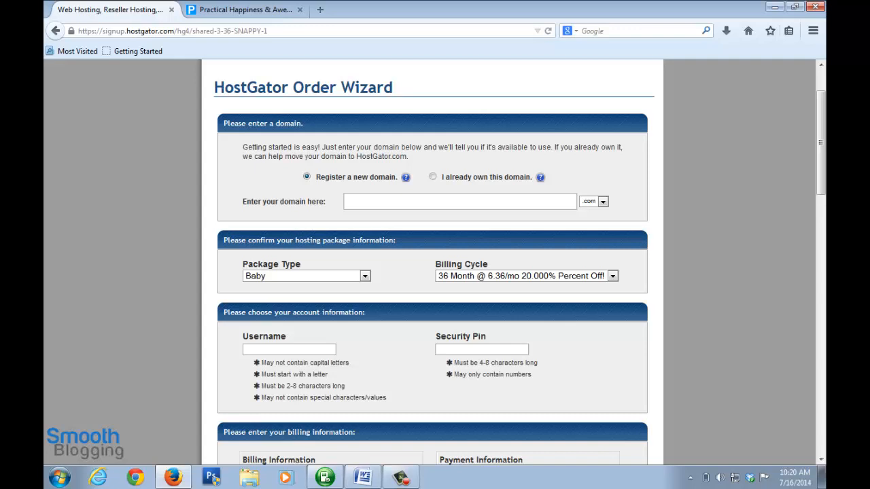
click(460, 201)
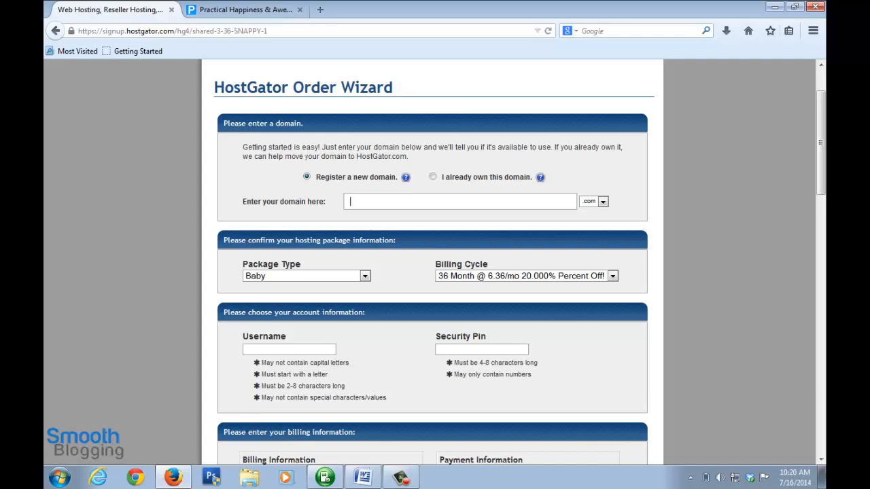
text(abcedfgh)
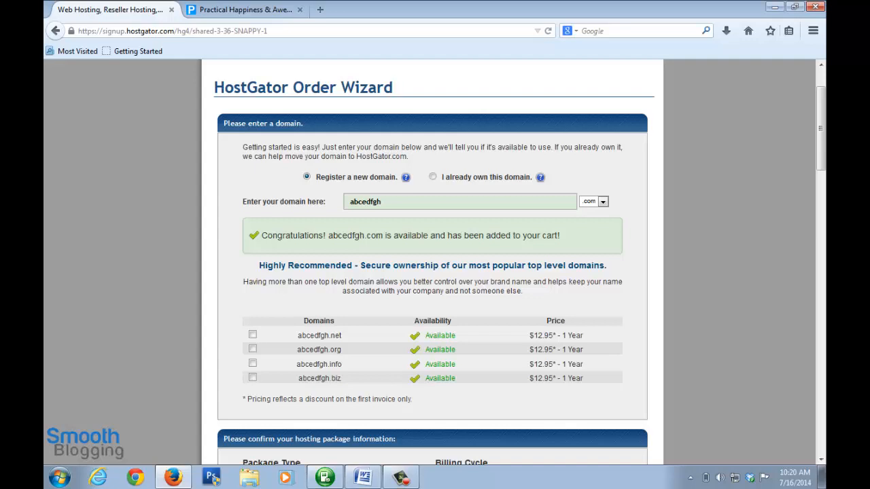
Step: Move down through the billing cycle and billing information to the Hosting Addons section
scroll(down, 3)
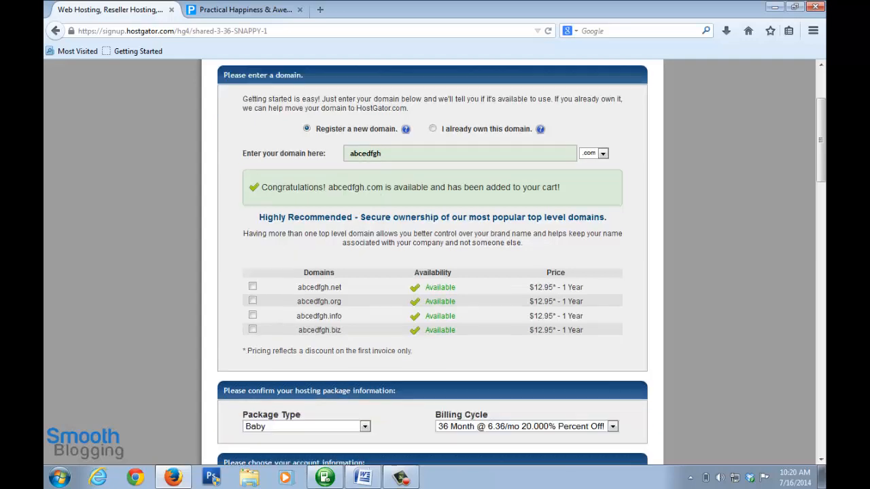
scroll(down, 3)
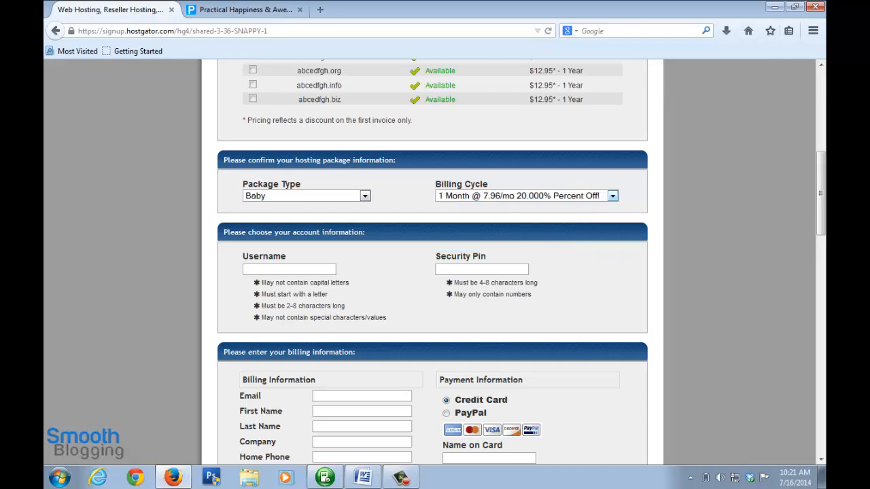
scroll(down, 3)
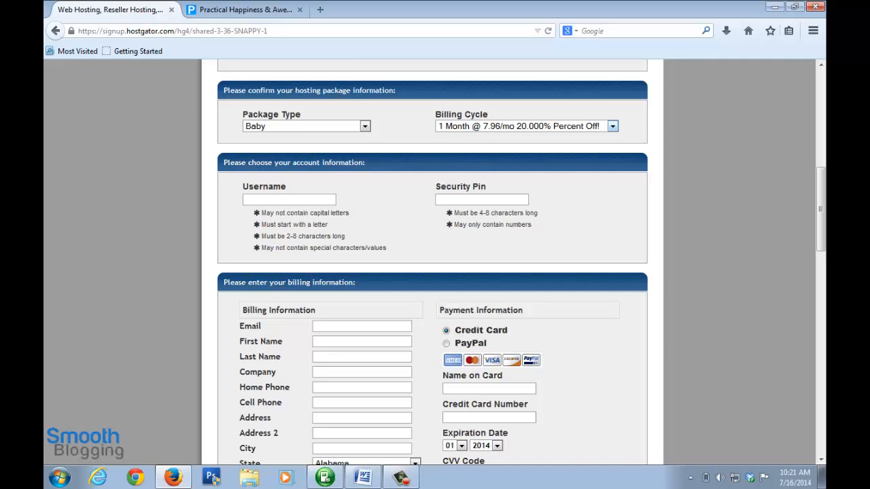
scroll(down, 3)
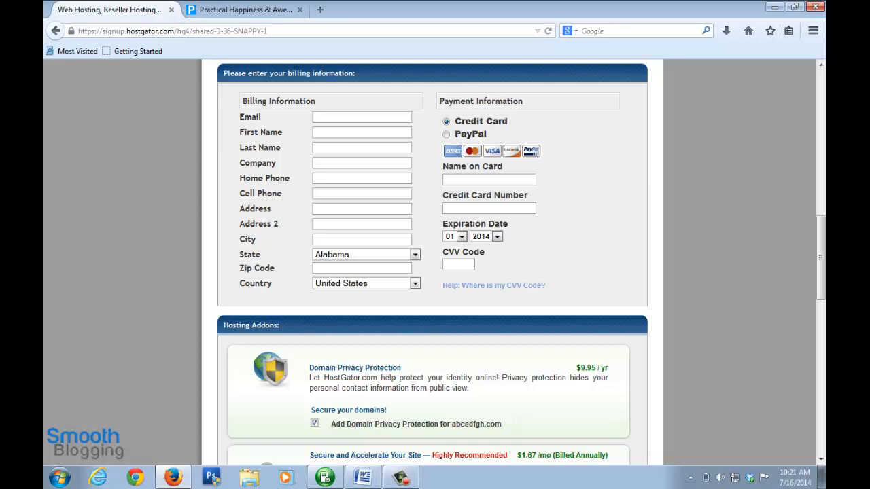
scroll(down, 3)
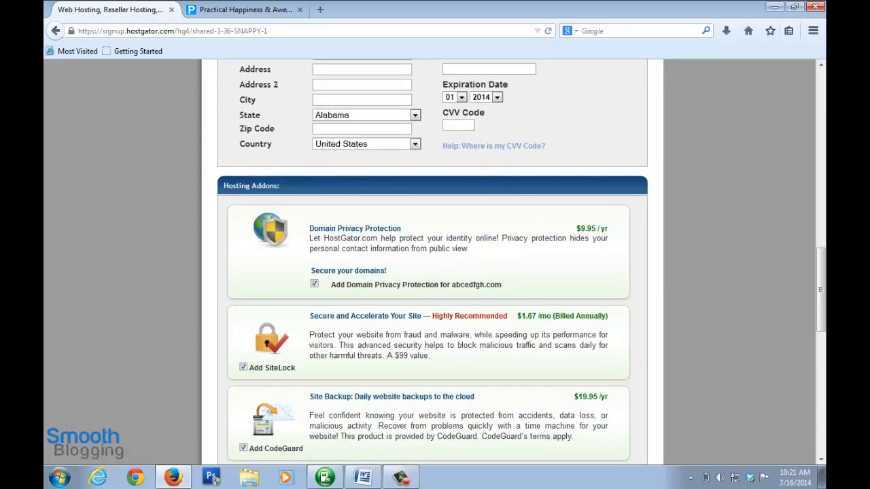
Step: Scroll around the Hosting Addons area to review the Domain Privacy, SiteLock and CodeGuard options
scroll(down, 3)
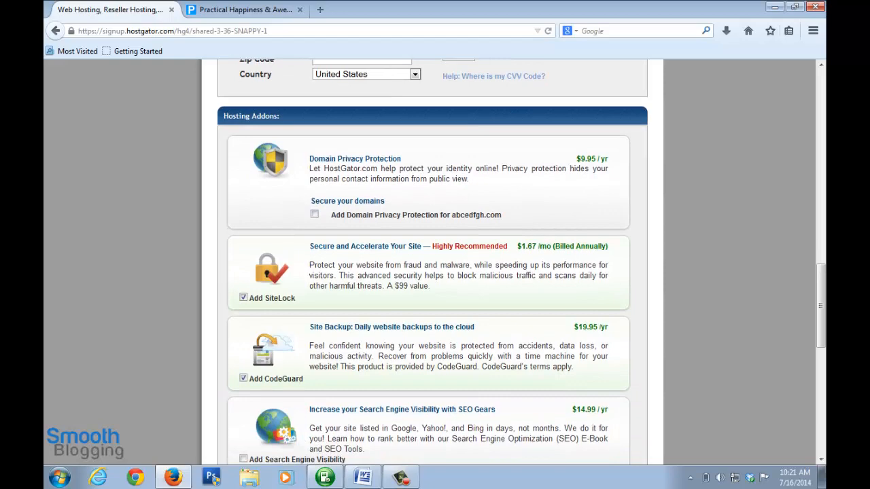
scroll(down, 3)
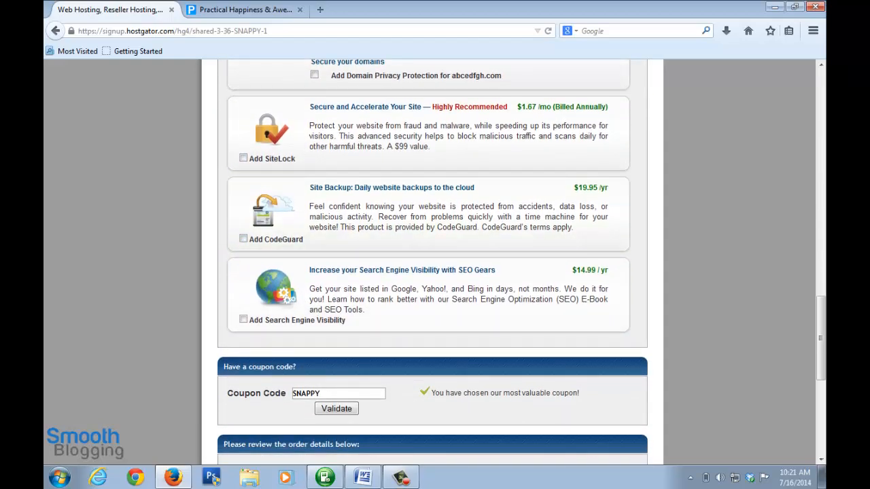
scroll(up, 3)
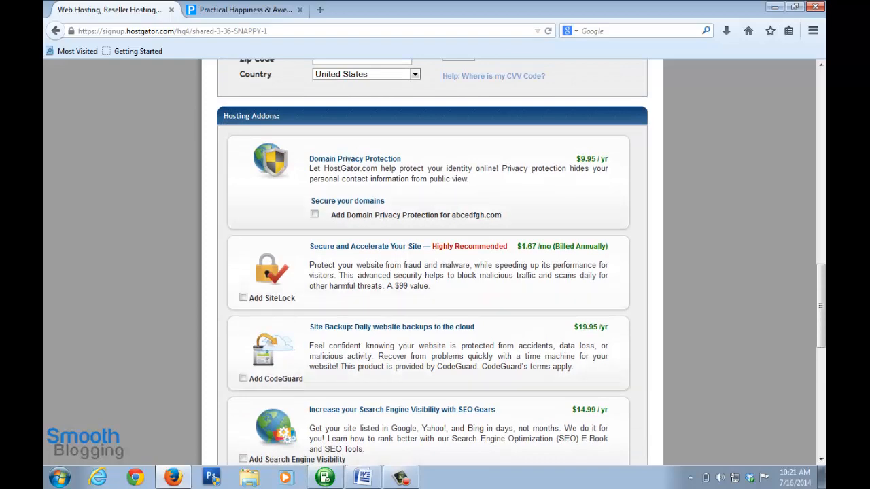
scroll(down, 3)
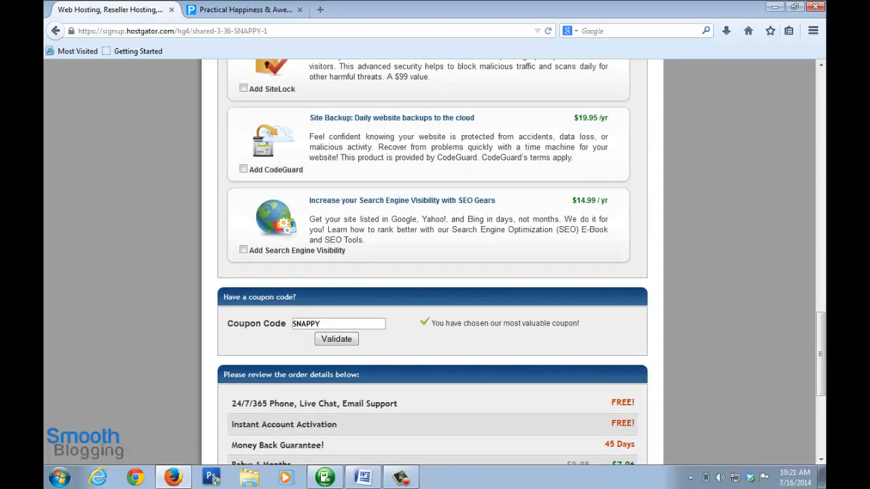
scroll(up, 3)
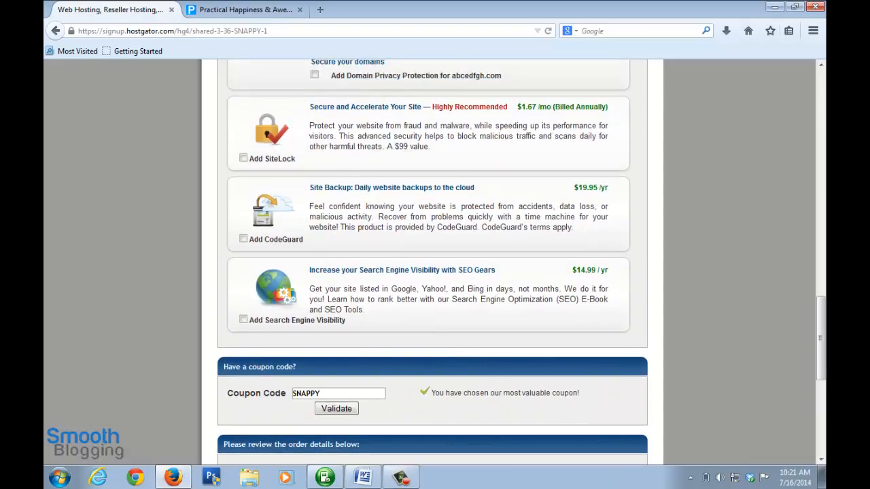
scroll(down, 3)
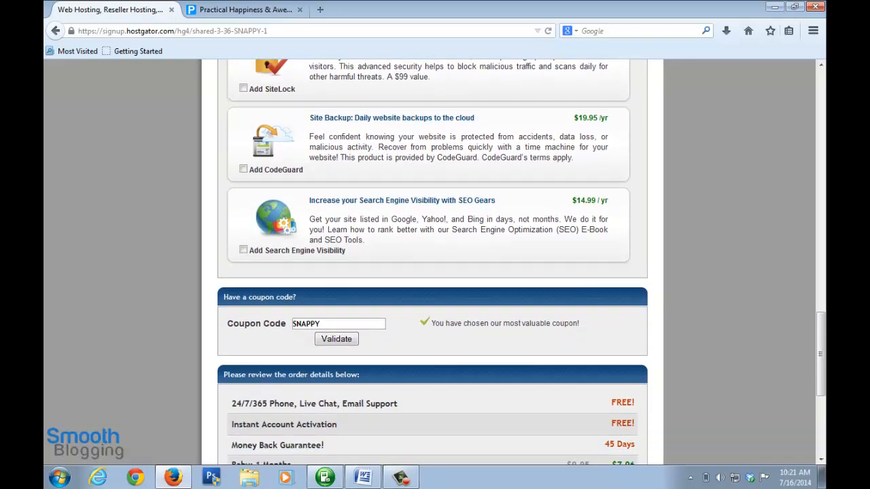
Step: Replace the SNAPPY coupon with smoothblogging1 and submit it for validation
click(337, 324)
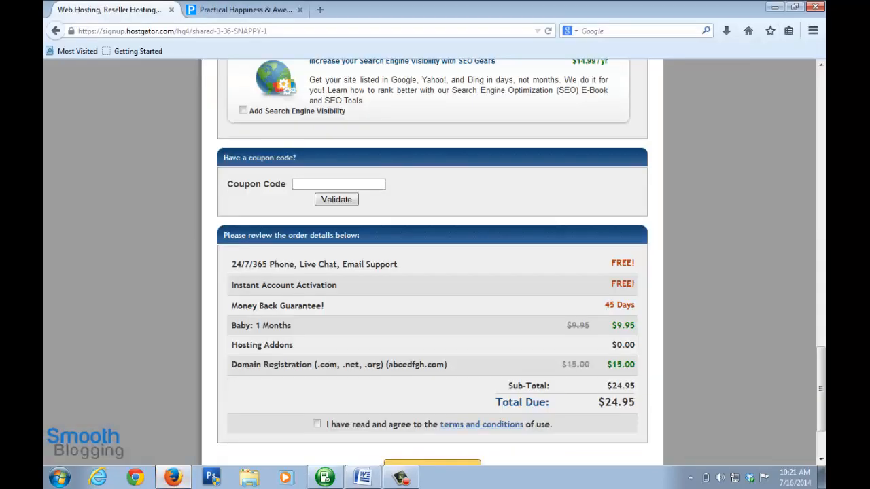
text(smoothblogging1)
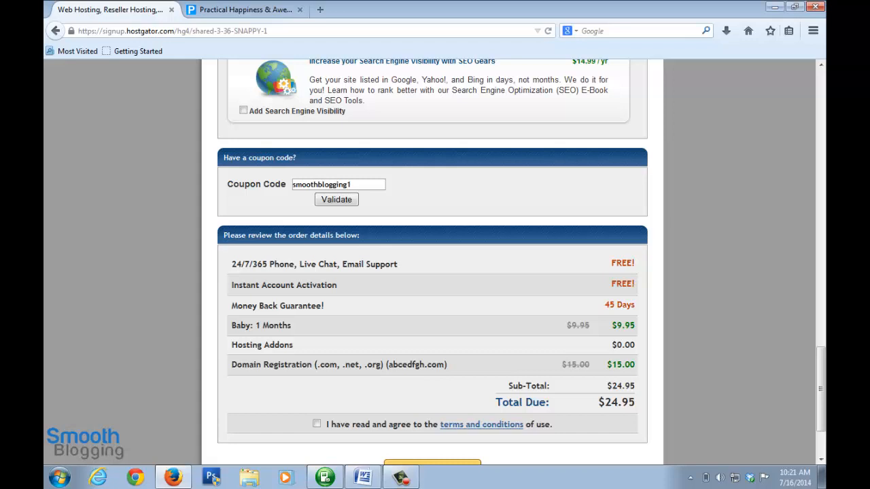
click(337, 199)
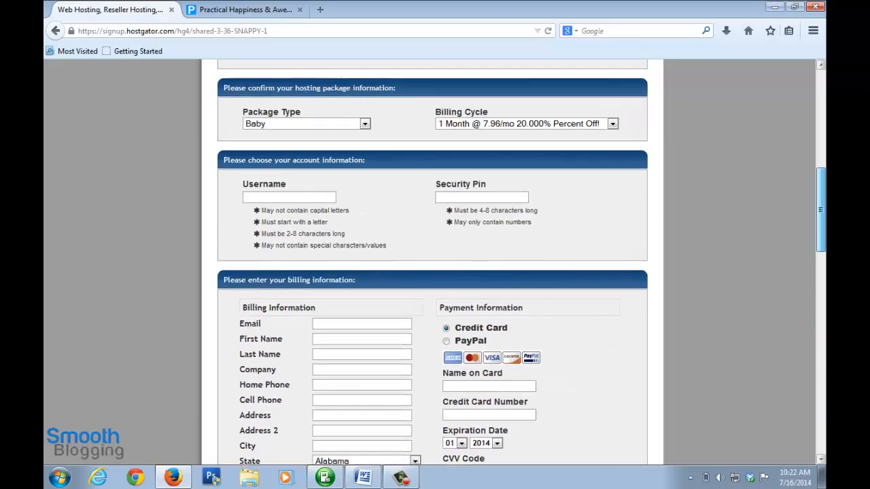
Step: Review the order details showing the $11.99 coupon discount and $12.96 total due
scroll(down, 3)
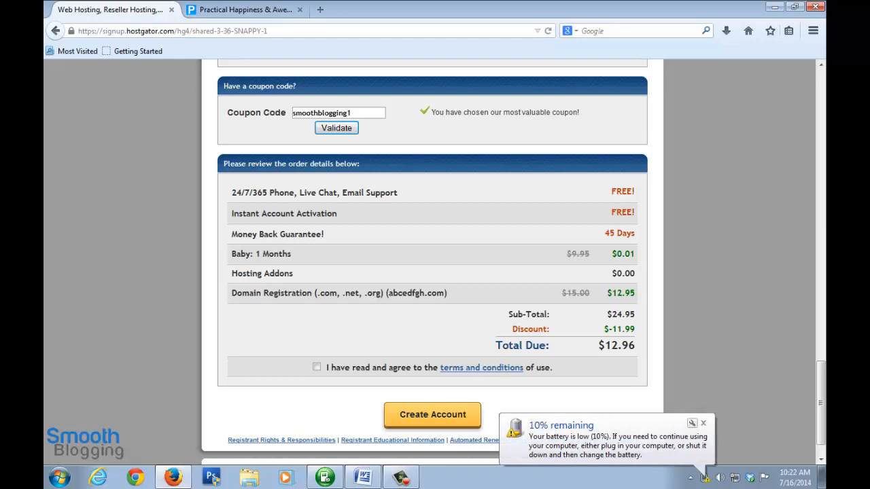
click(701, 424)
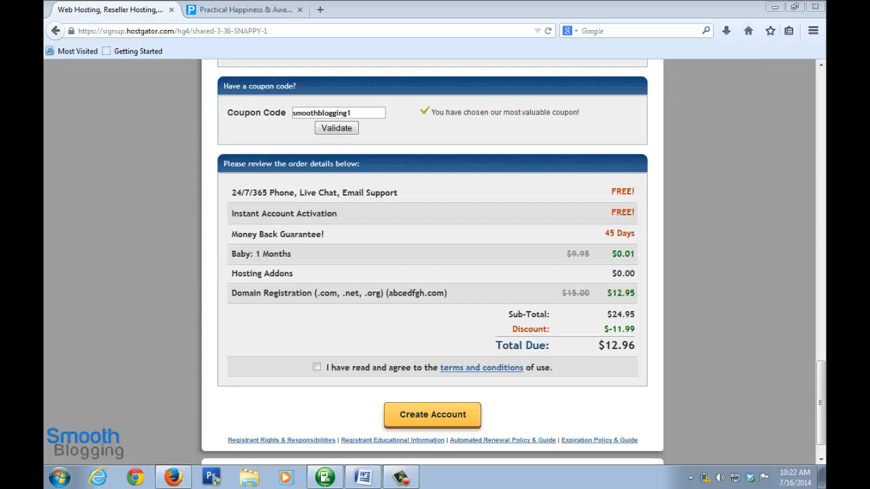
Step: Agree to the terms and conditions and dismiss the low battery warning
click(316, 367)
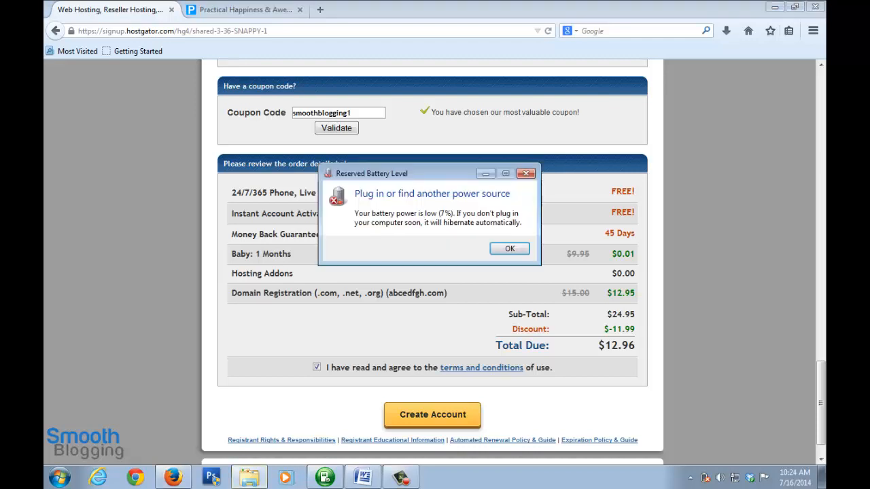
click(508, 248)
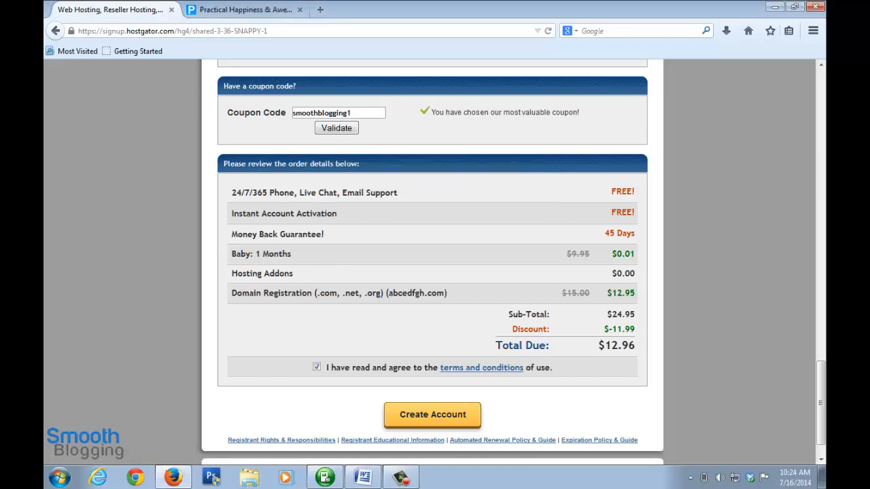